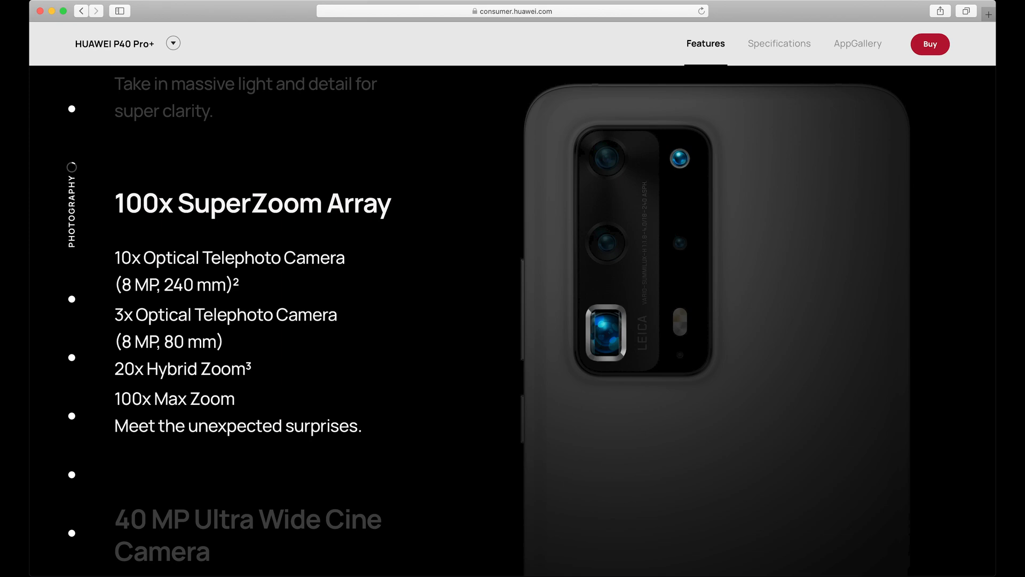
Step: Scroll the P40 Pro+ page down to the 100x SuperZoom Array section
scroll("down", 3)
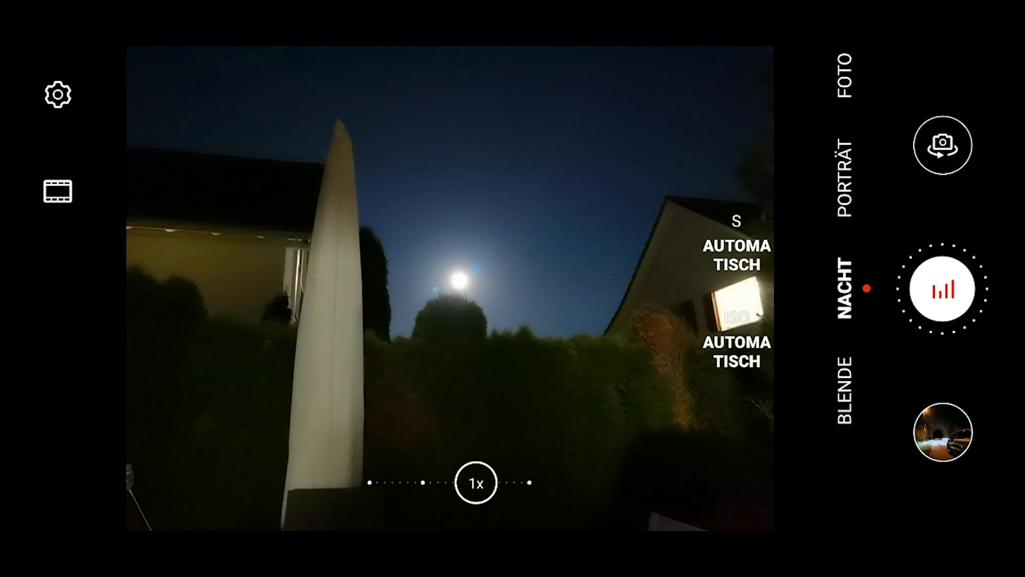
Step: Browse the camera settings to the 2-second timer, then return to the viewfinder
left_click(56, 94)
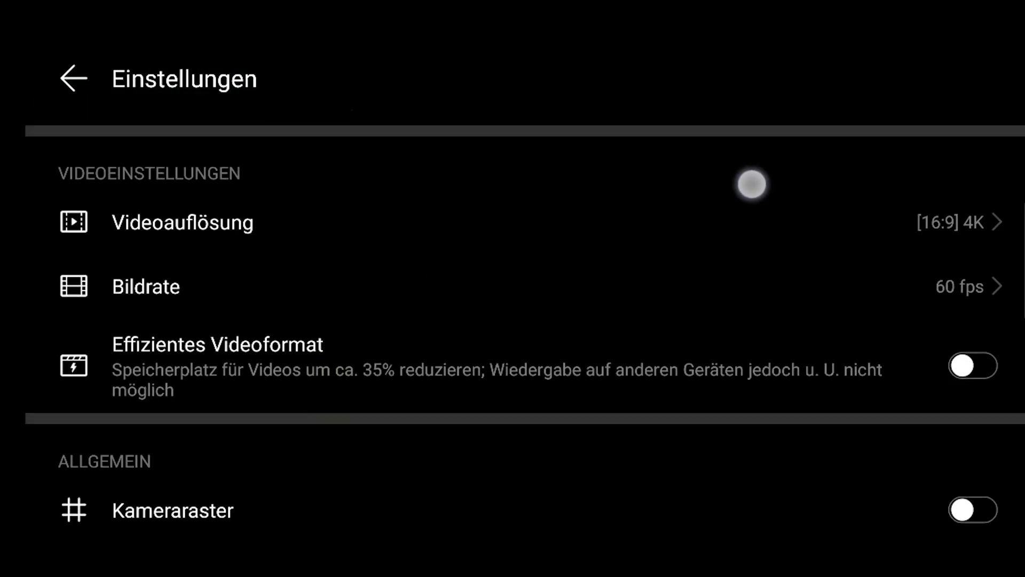
scroll("down", 3)
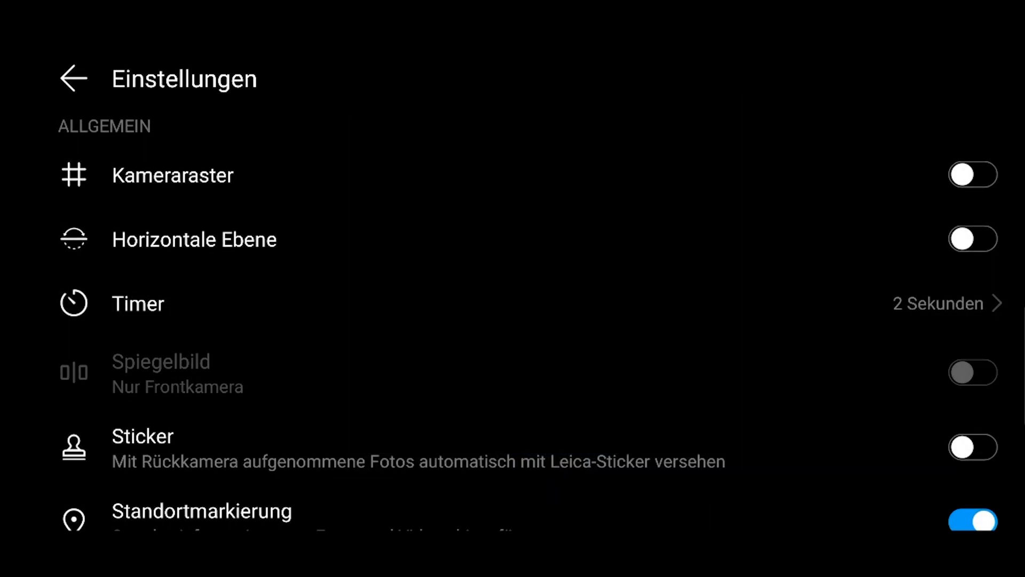
left_click(74, 78)
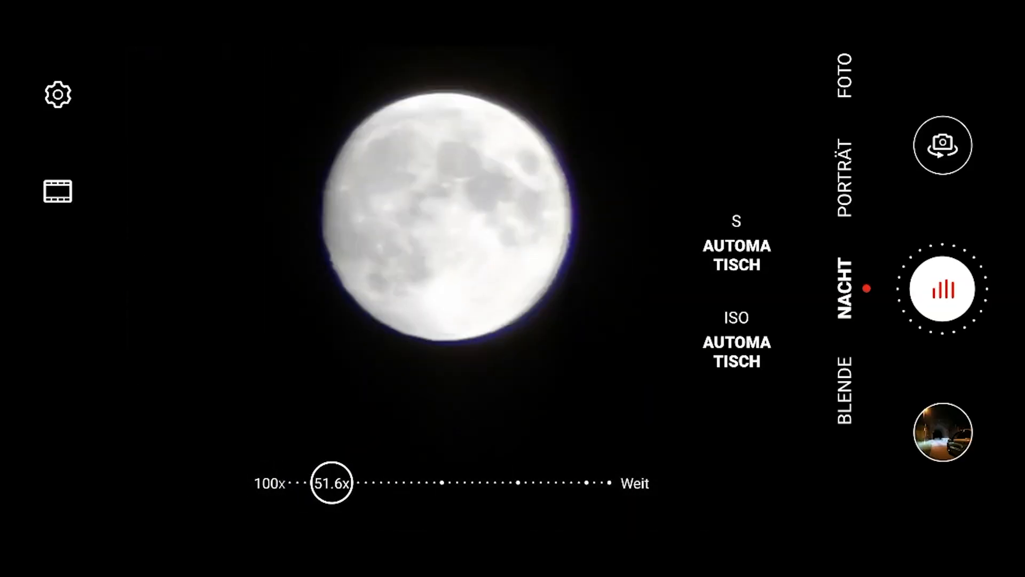
Step: Focus on the moon at 51.6x, shoot it in night mode, then refocus
left_click(848, 288)
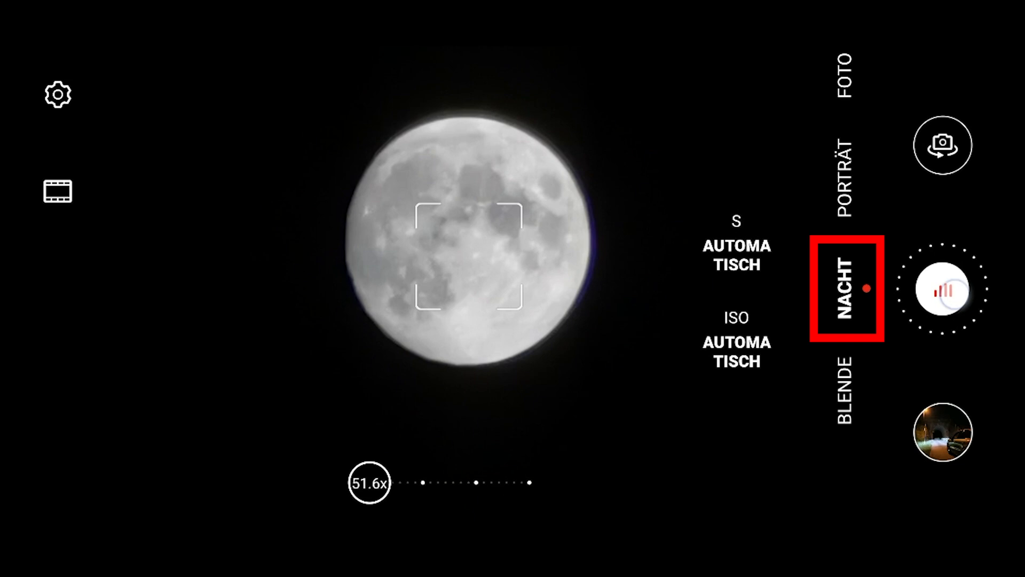
left_click(941, 292)
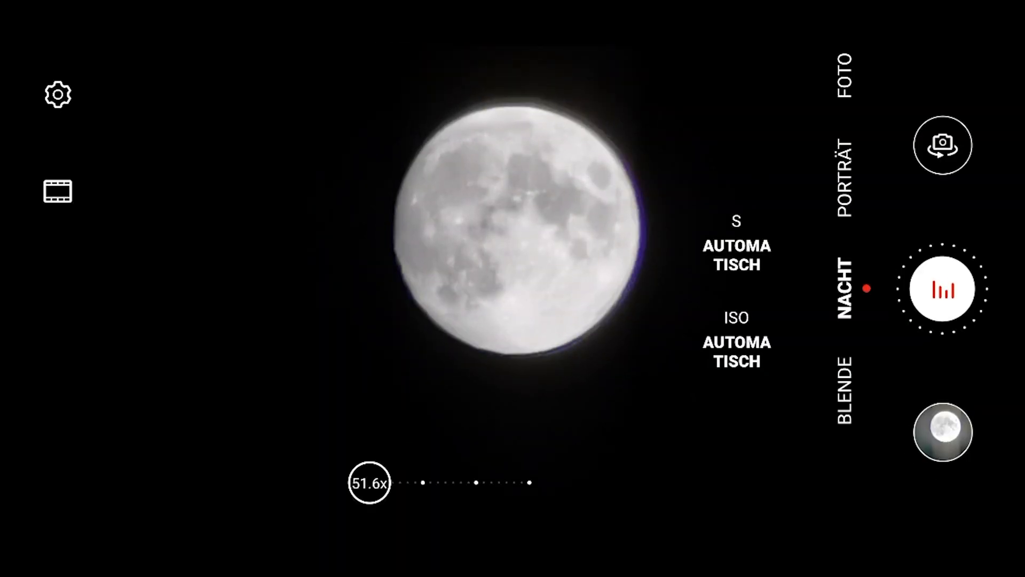
left_click(524, 232)
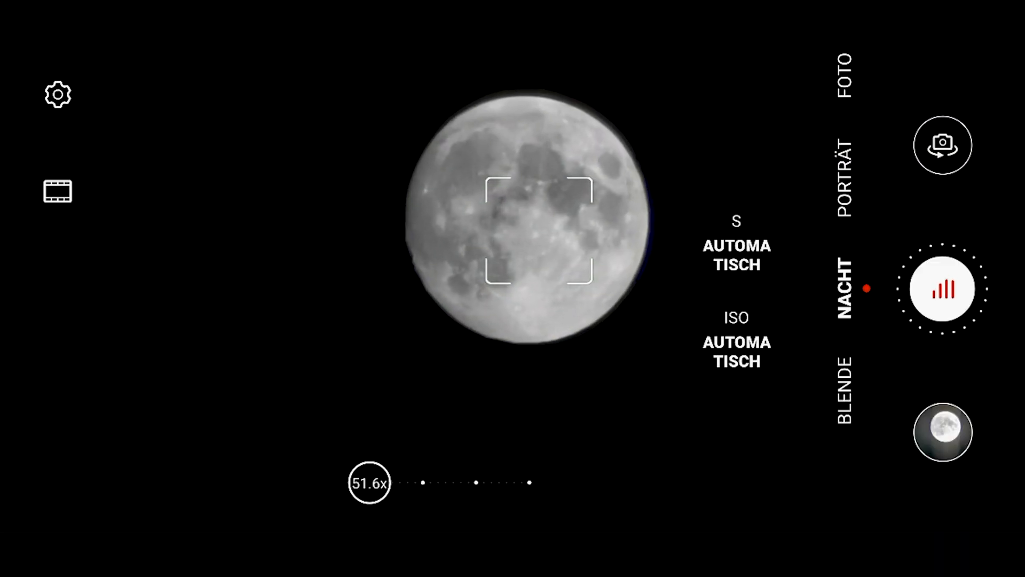
Step: Switch to FOTO mode with AI moon detection, focus on the moon, and shoot
scroll("down", 3)
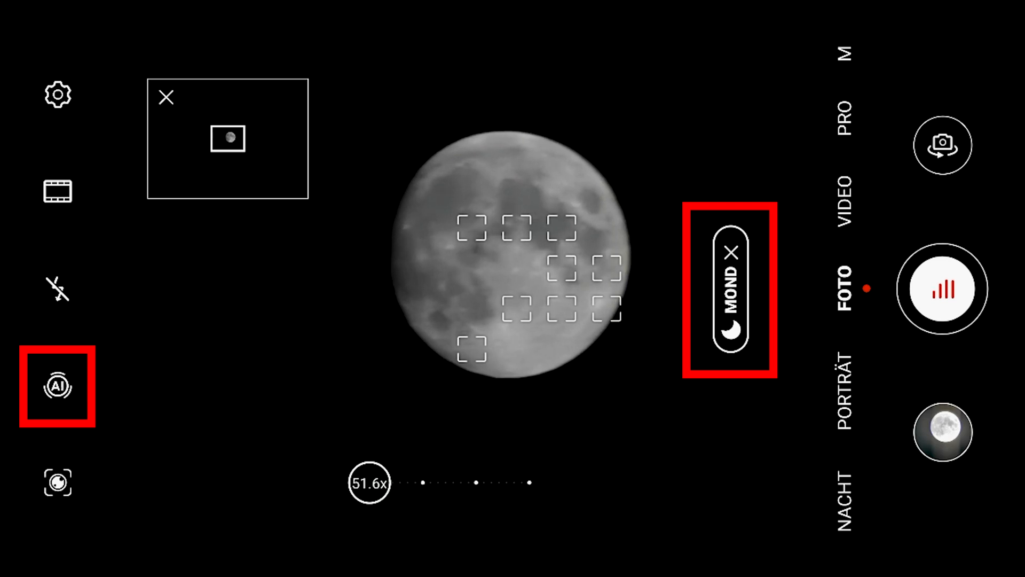
left_click(548, 208)
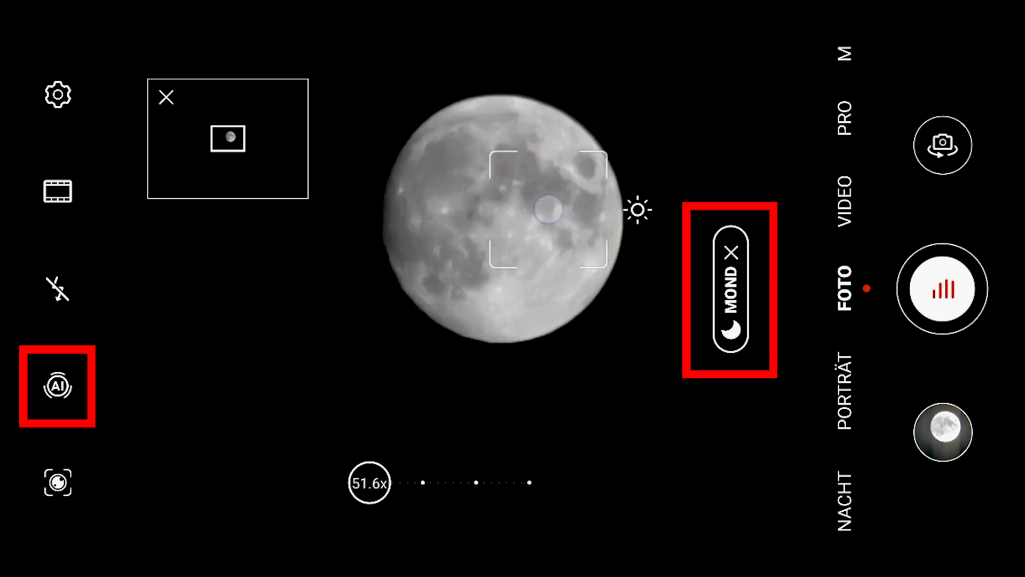
left_click(58, 385)
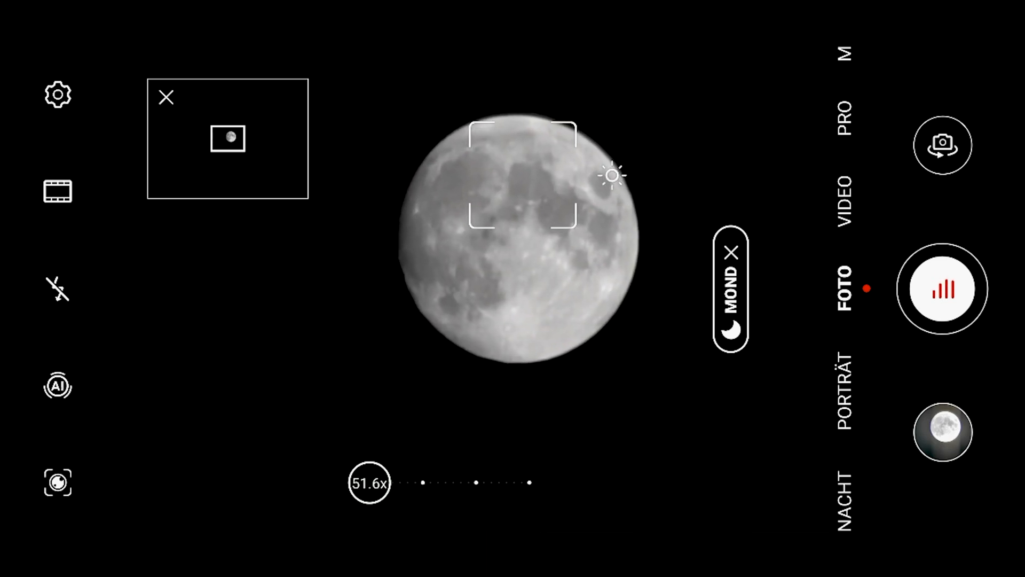
left_click(943, 289)
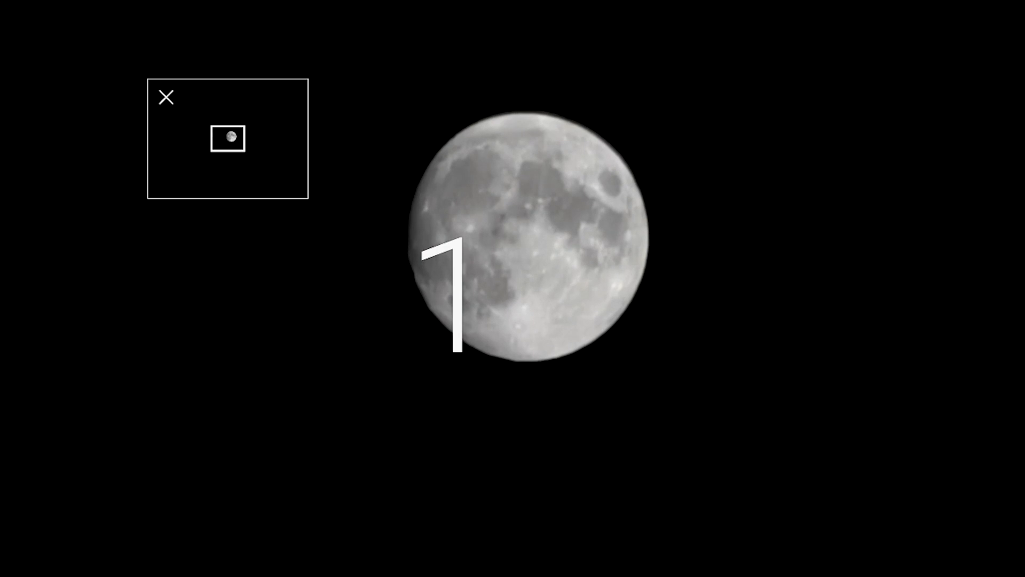